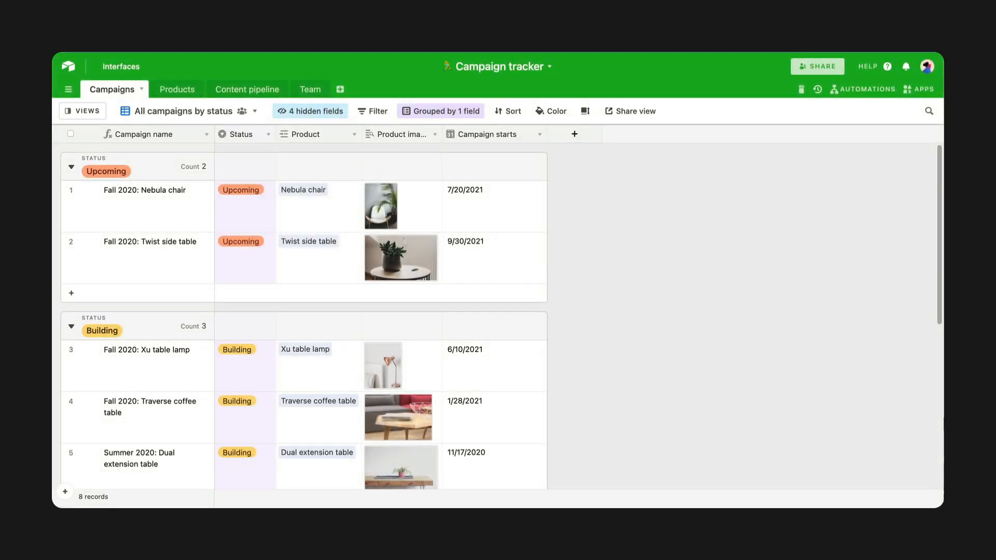
- Add a new field to the Campaigns table and choose Formula as its type
click(574, 134)
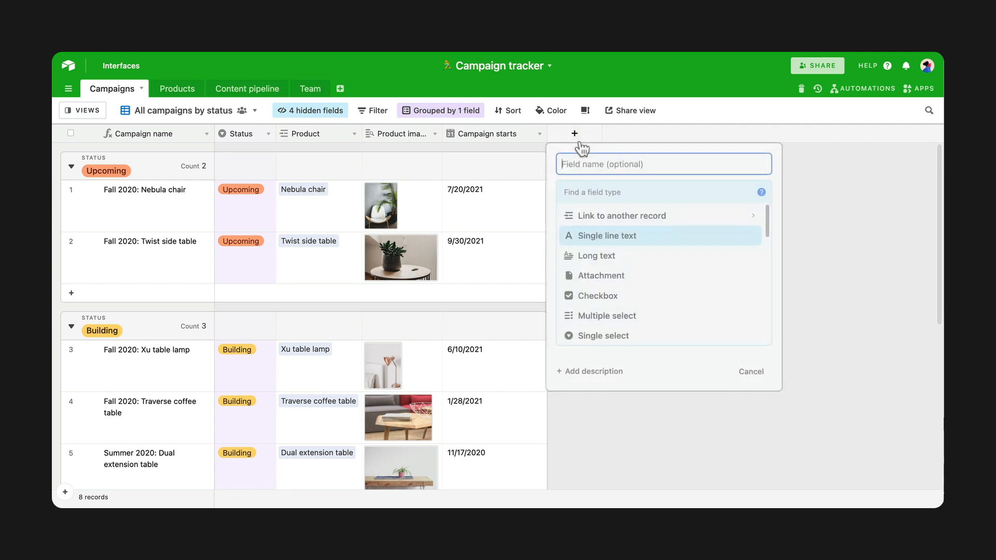
scroll(down, 3)
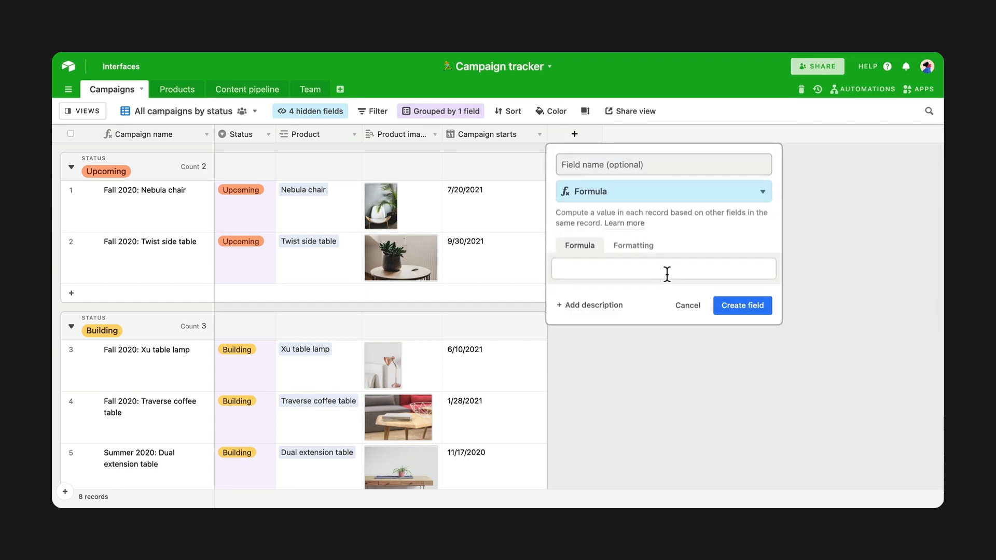
- Name the field 'Months running' and build a DATETIME_DIFF() formula between Campaign starts and ends in 'days'
text(Months running)
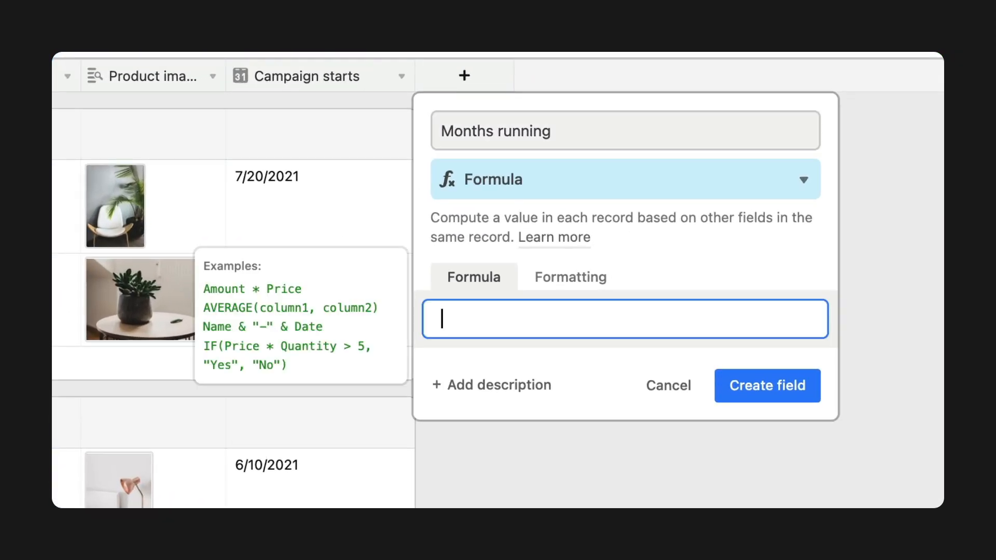
text(DATETIME_DI)
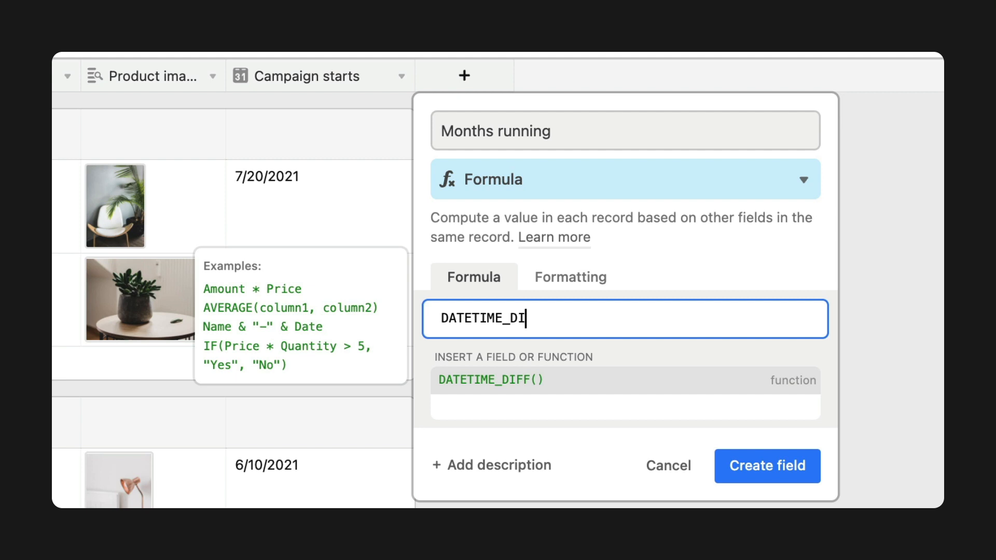
click(489, 380)
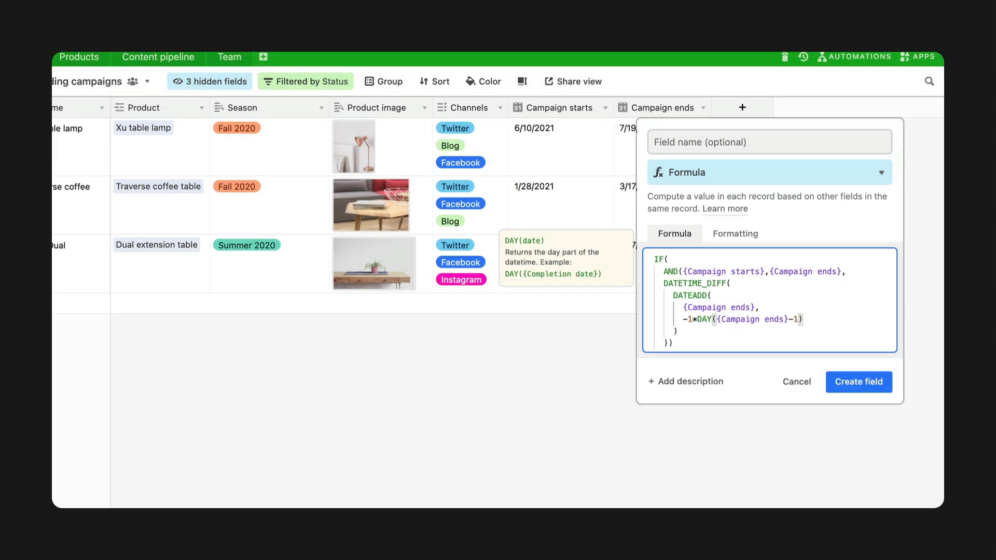
text(, 'days')
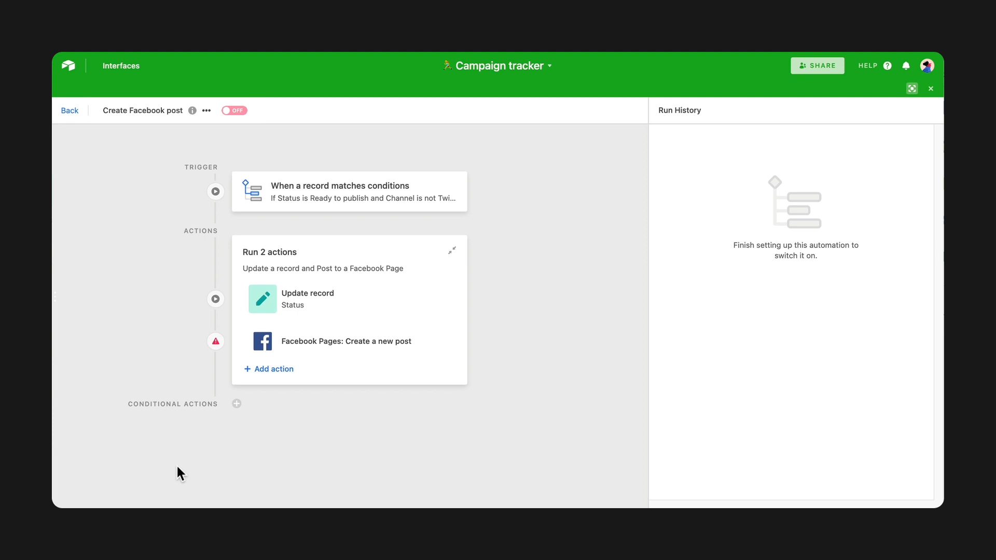
mouse_move(216, 341)
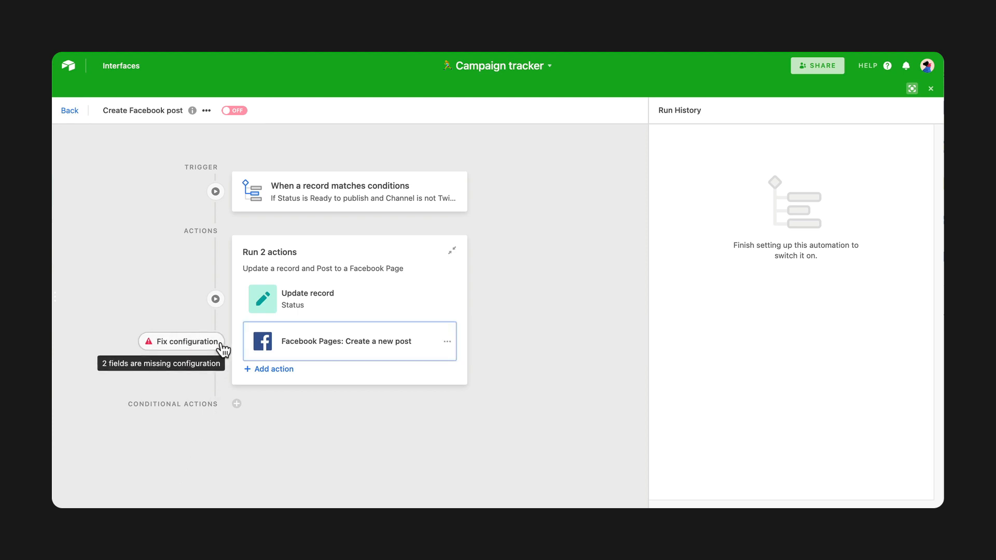
- Connect the Facebook Pages account to the create-post action and begin selecting its page
click(345, 342)
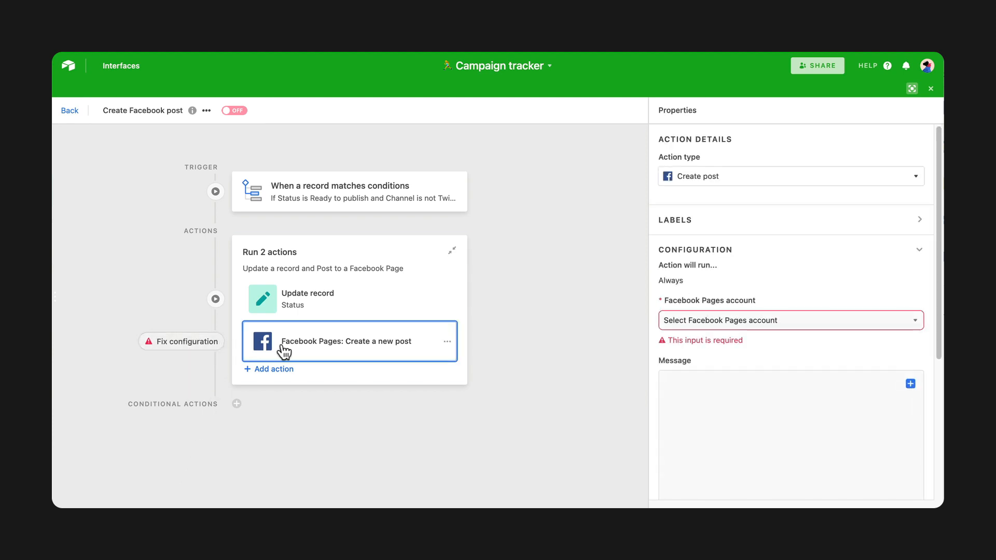
click(788, 320)
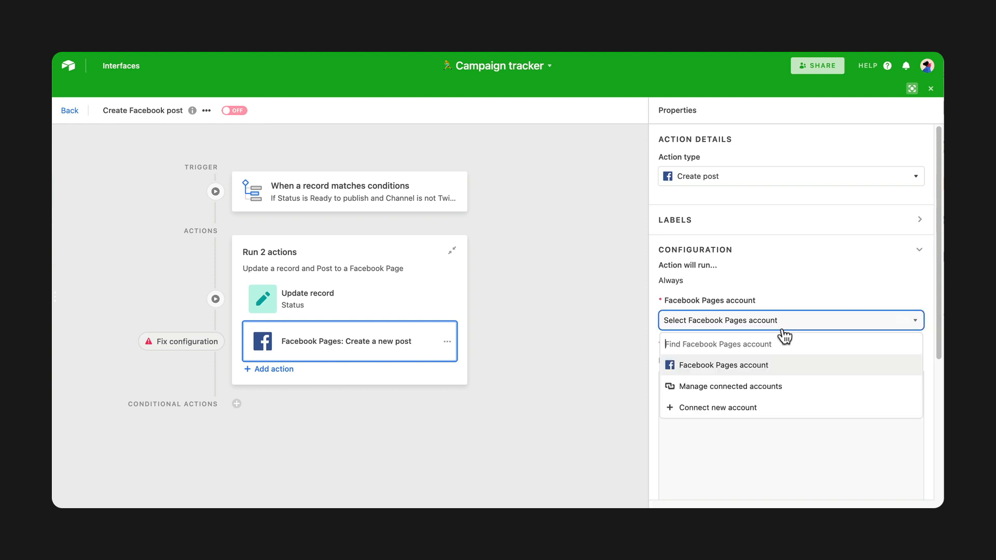
click(724, 364)
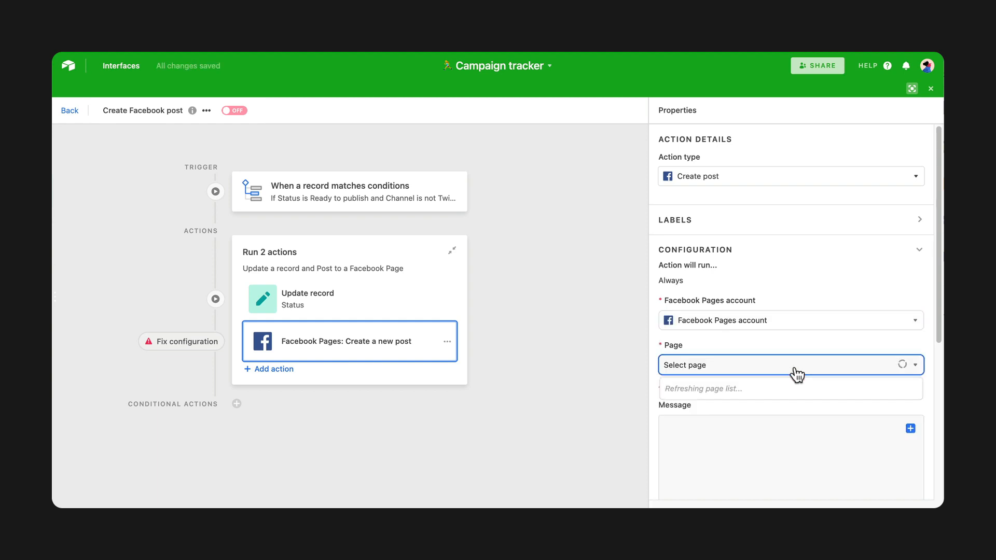
click(791, 364)
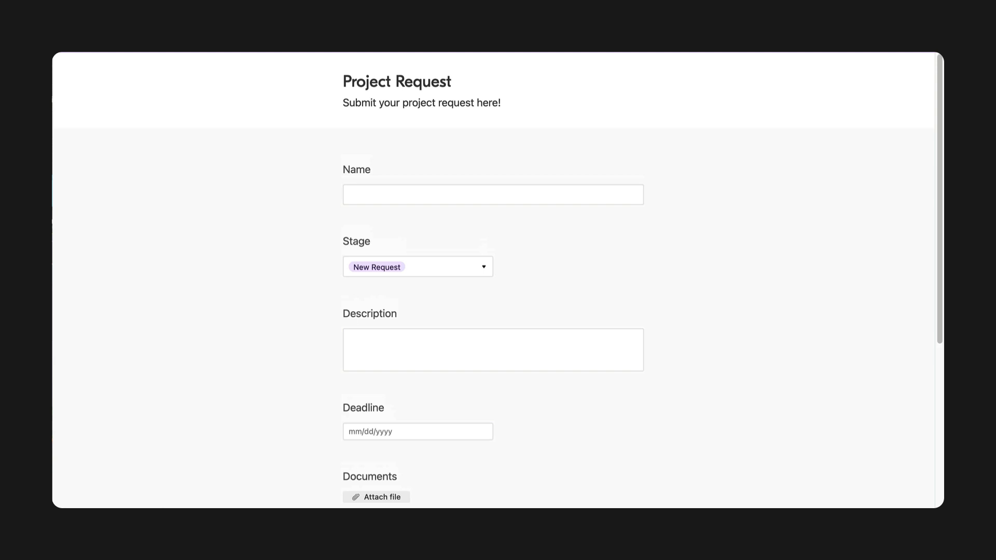
- Append ?prefill_Stage=New%20Request to the form URL and load it
click(418, 266)
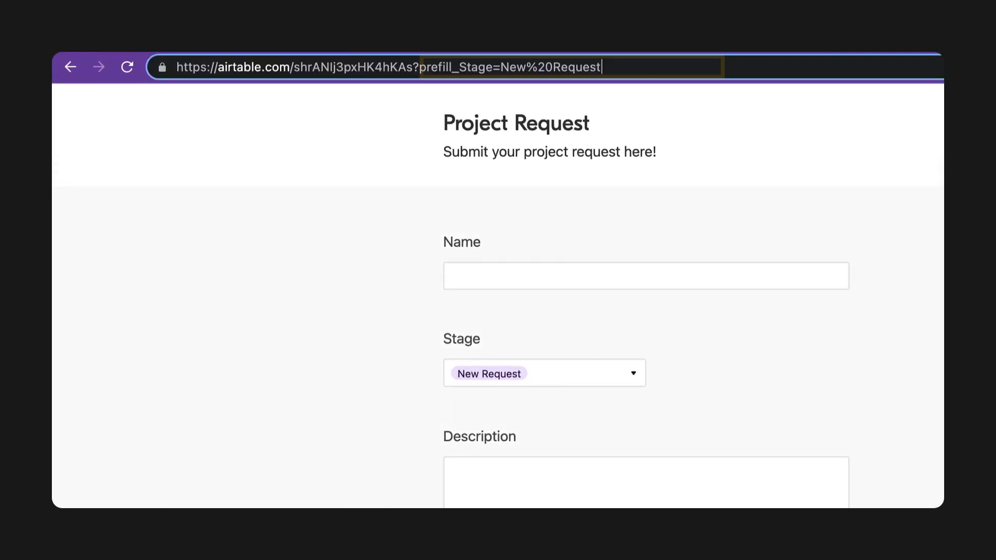
key(Return)
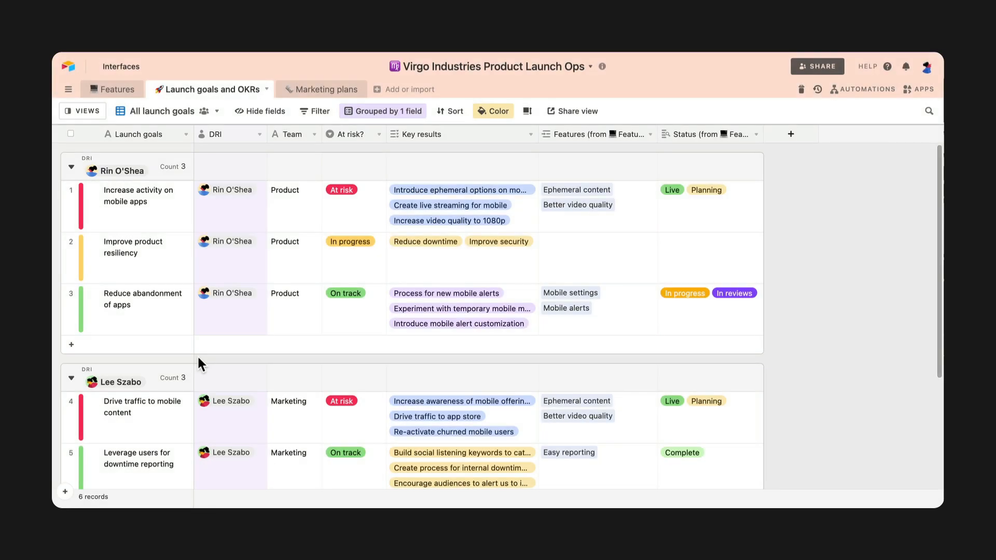
mouse_move(162, 315)
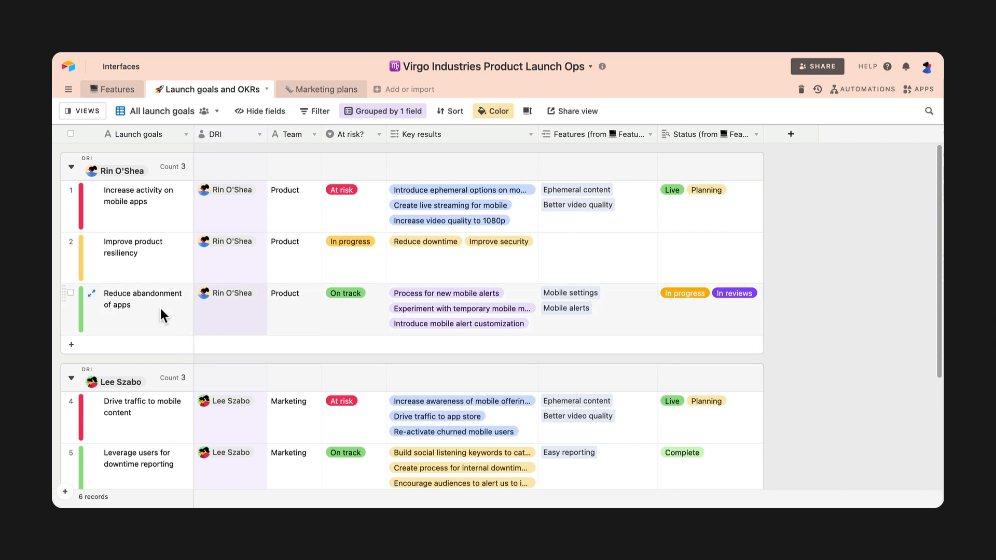
- Expand a launch goal record to see all fields, then show the Campaigns table's options
click(138, 196)
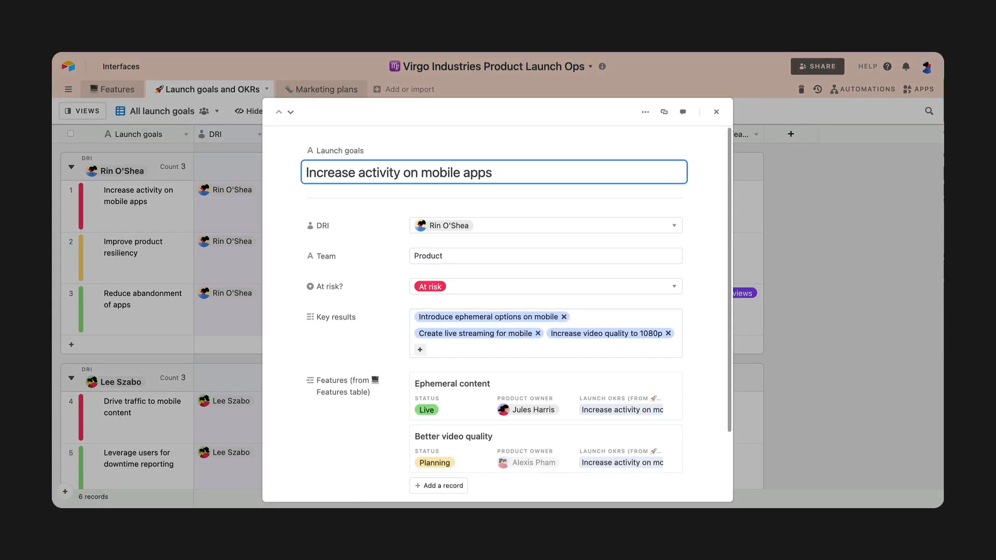
scroll(down, 3)
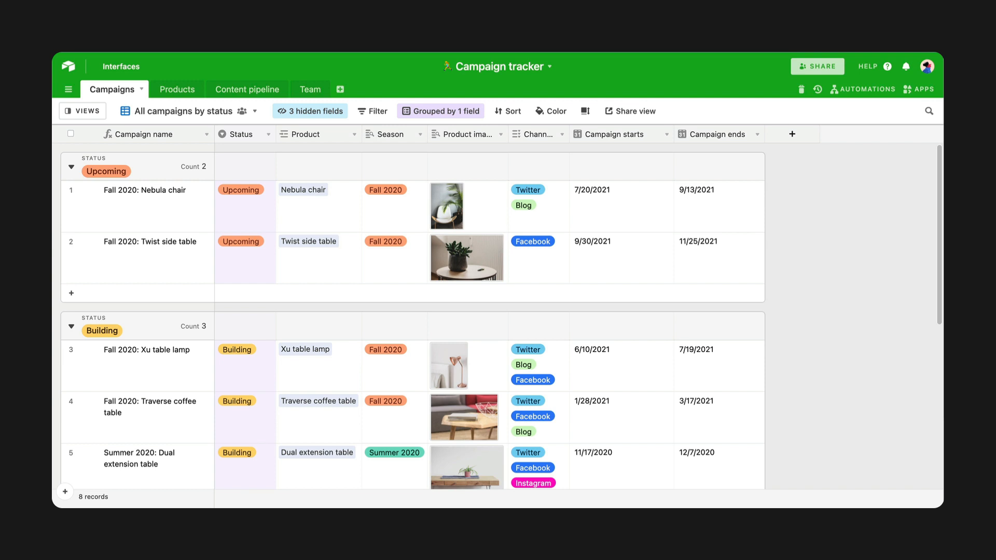
mouse_move(393, 88)
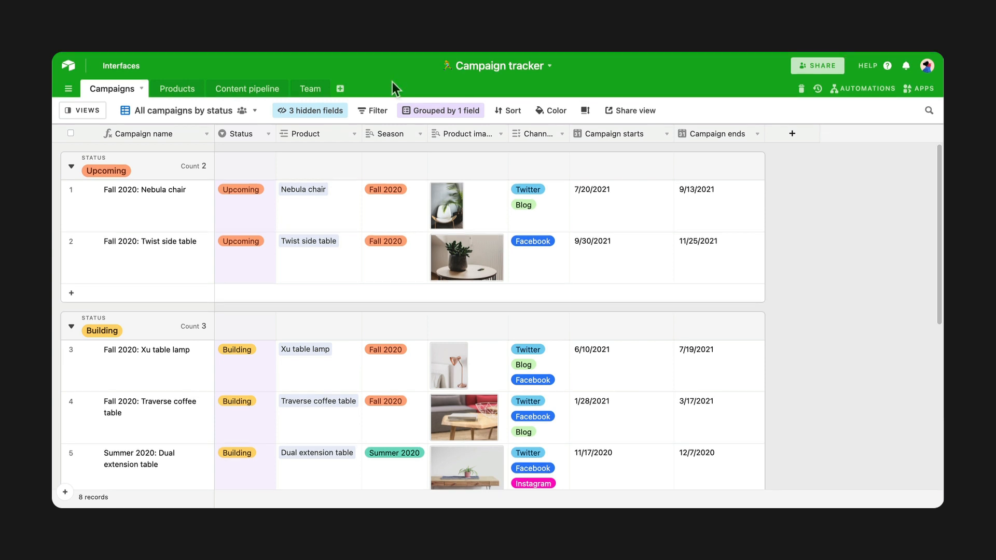
click(141, 88)
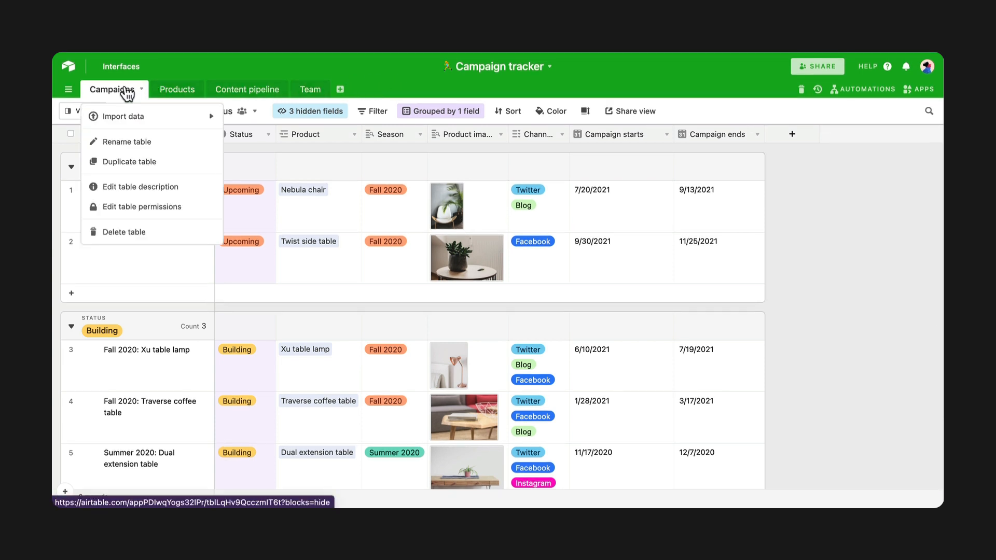